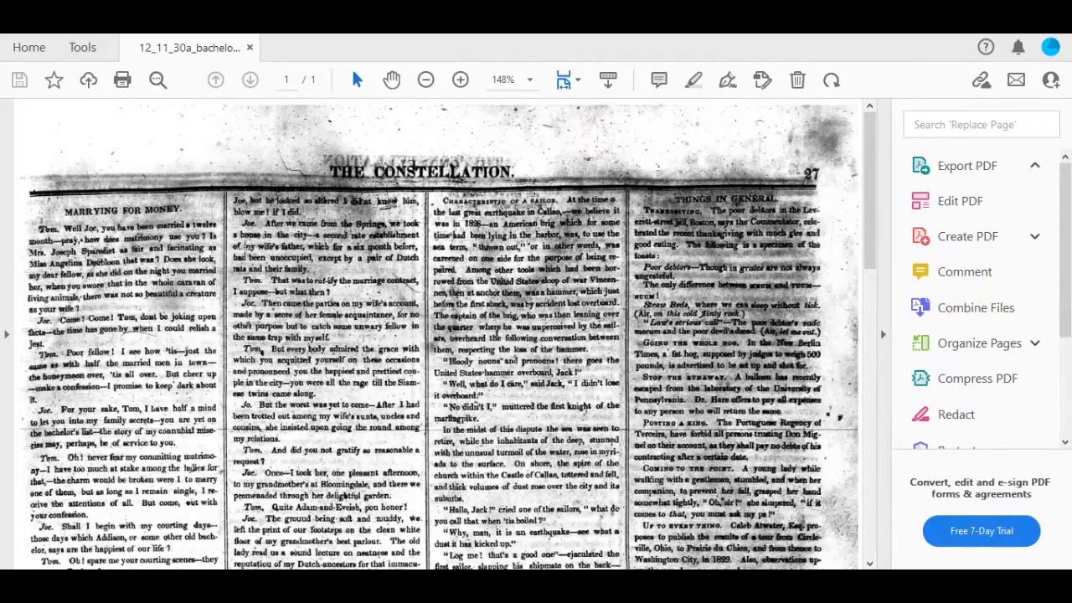
Bring up the PDF export options so the Constellation page can be exported to Word
left_click(966, 166)
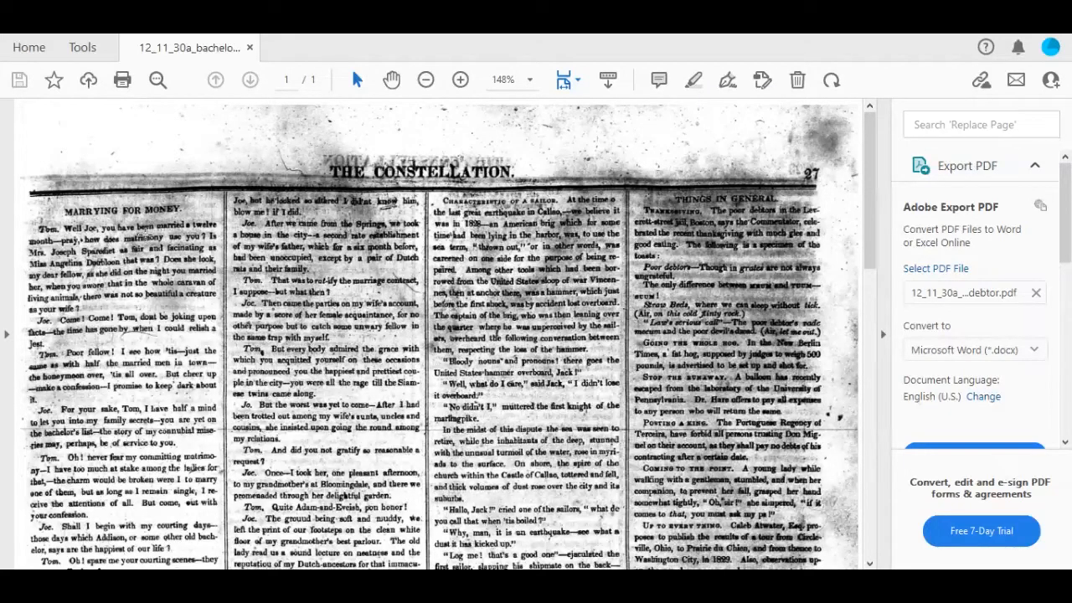
mouse_move(268, 204)
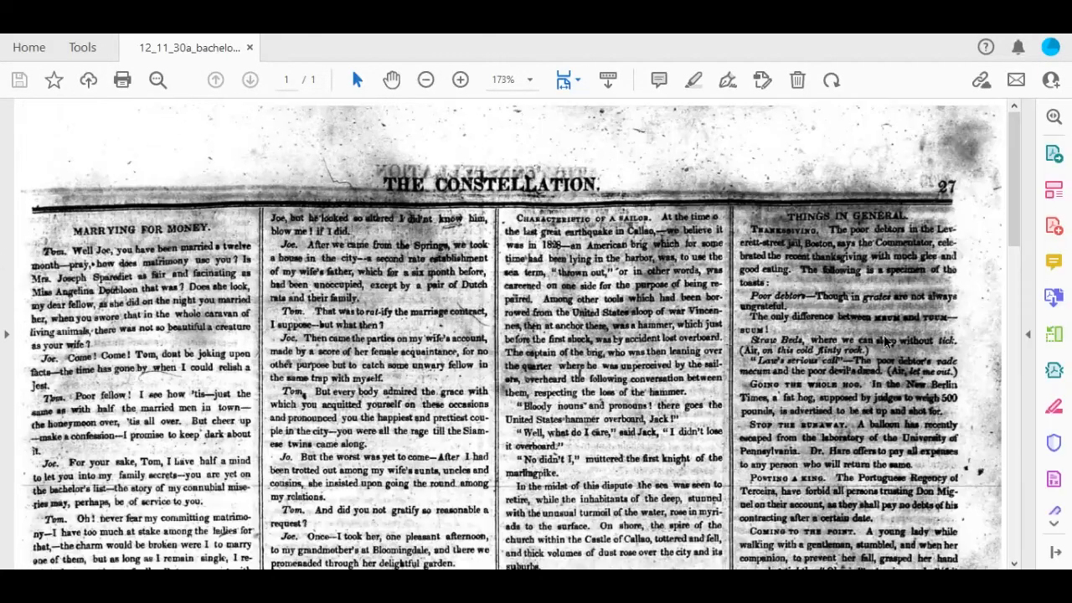
scroll("down", 3)
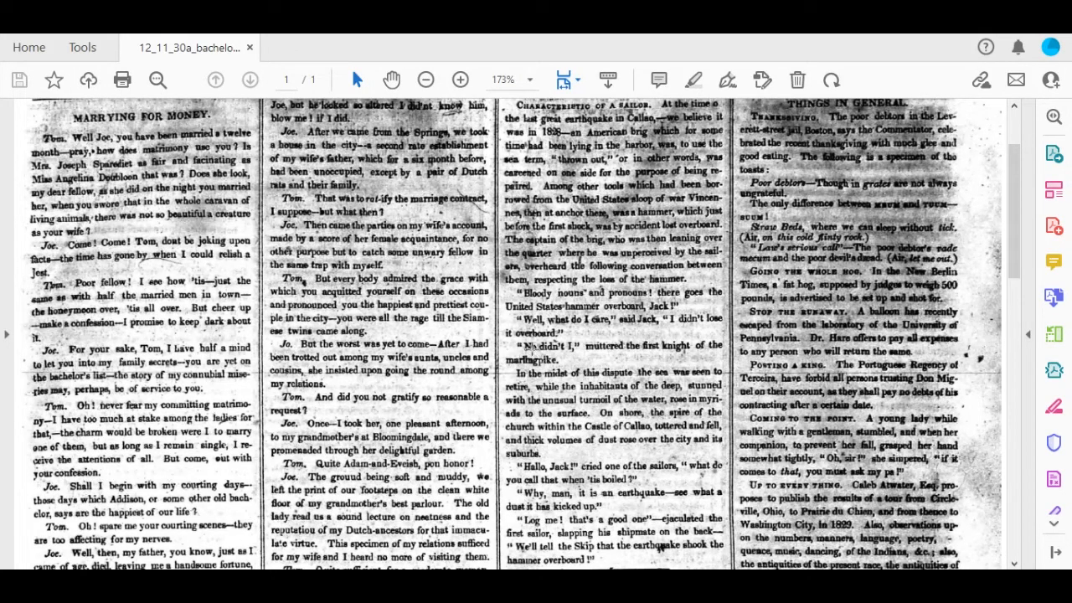
mouse_move(532, 350)
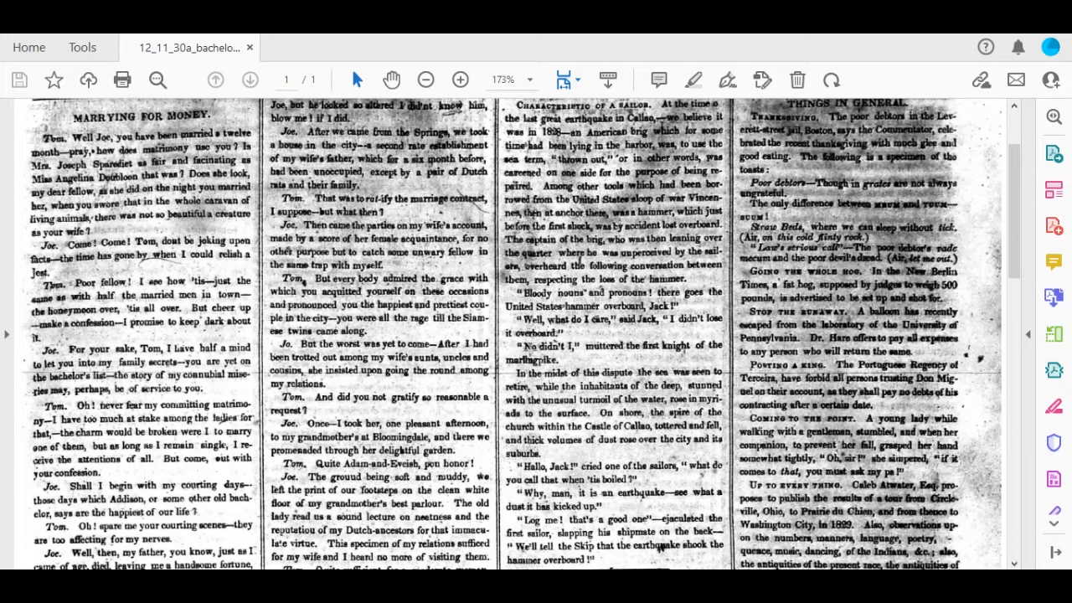
mouse_move(525, 355)
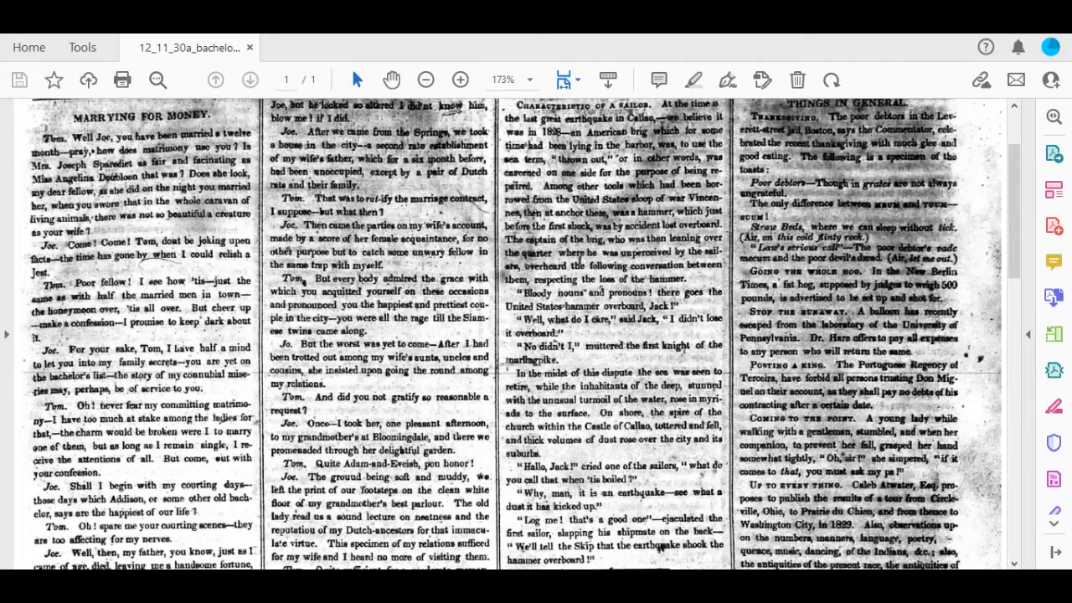
mouse_move(499, 365)
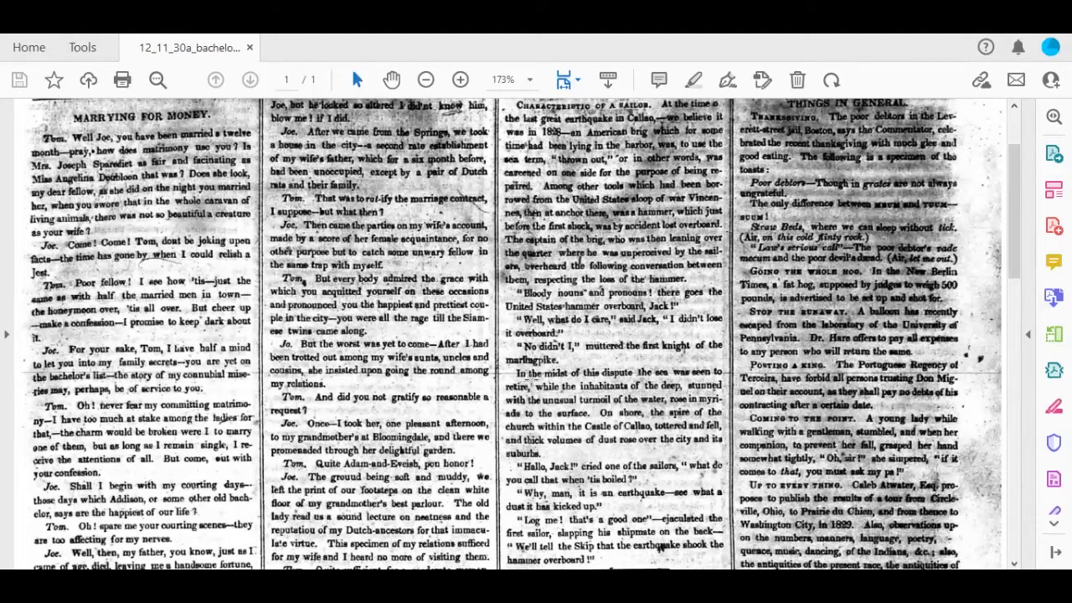
scroll("down", 3)
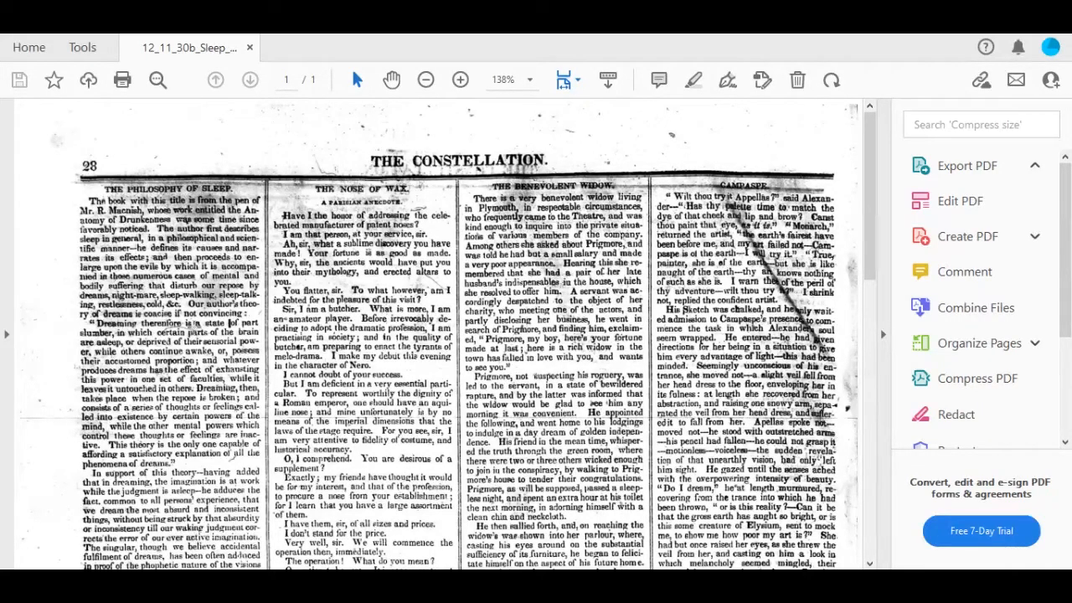
Scroll down page 28 to read The Philosophy of Sleep column
scroll("down", 3)
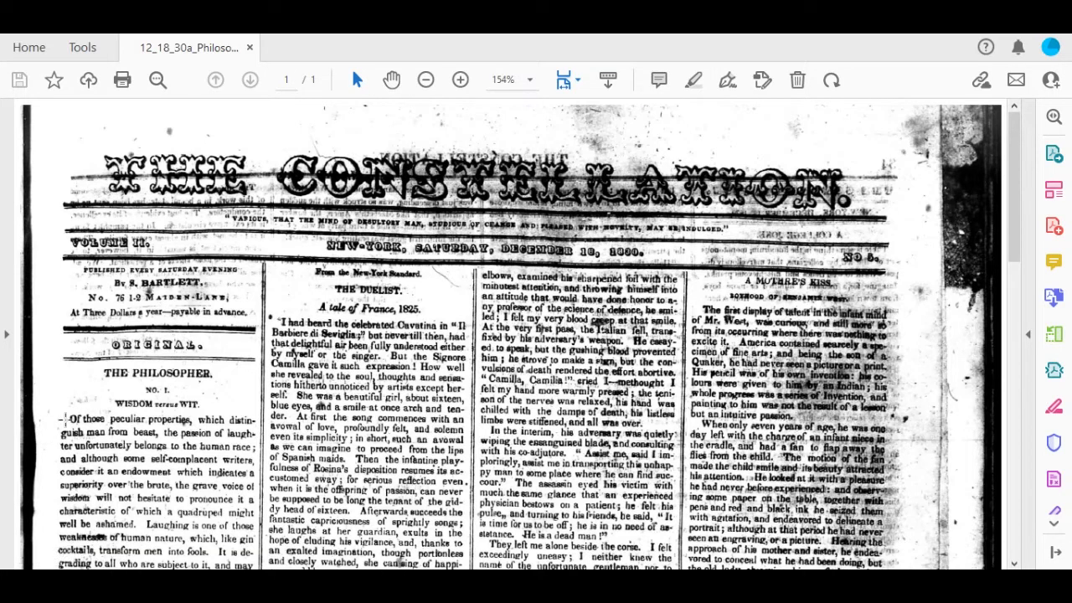
mouse_move(68, 419)
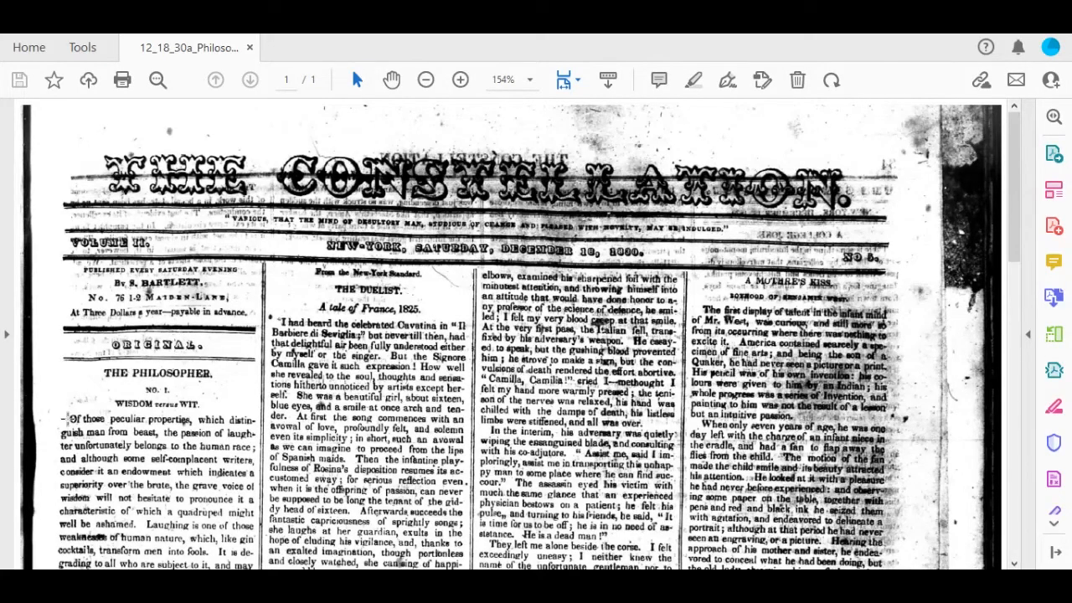
Scroll down the December 18, 1830 front page through The Philosopher essay "Whom Cometh Wit."
scroll("down", 3)
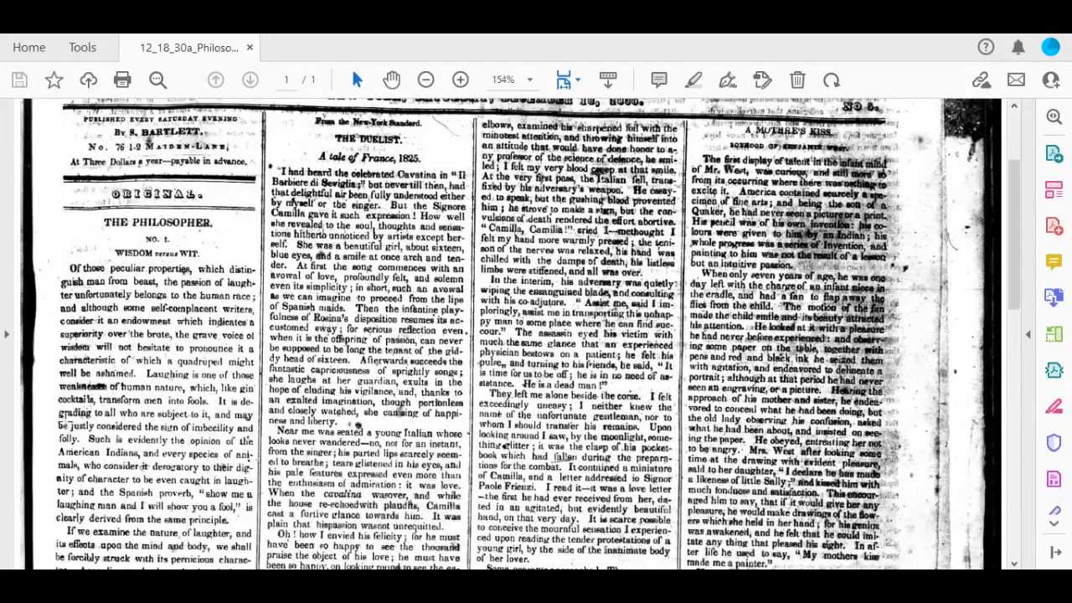
scroll("down", 3)
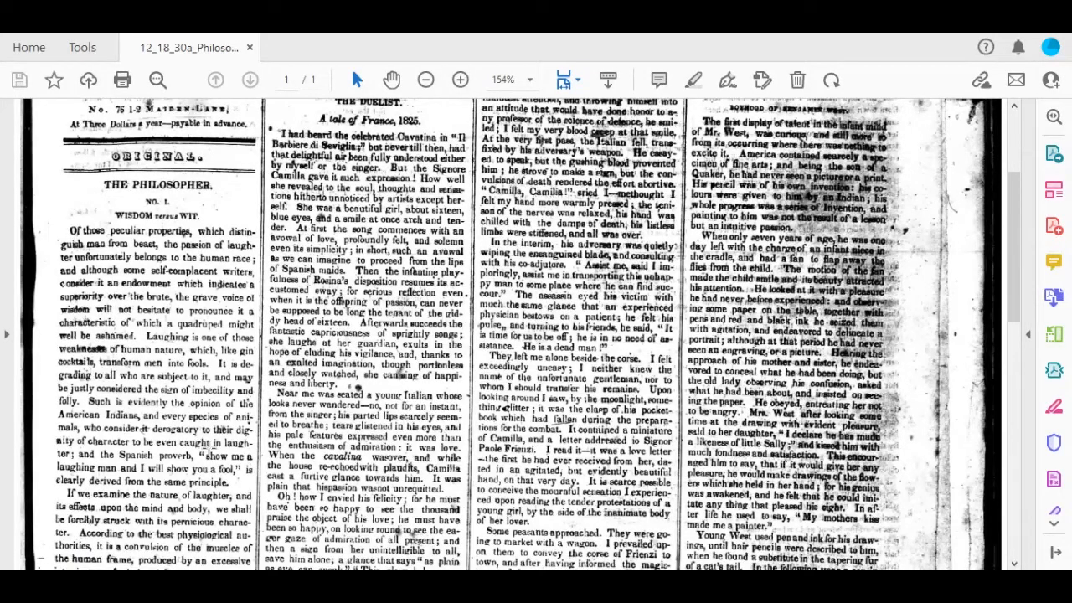
scroll("down", 3)
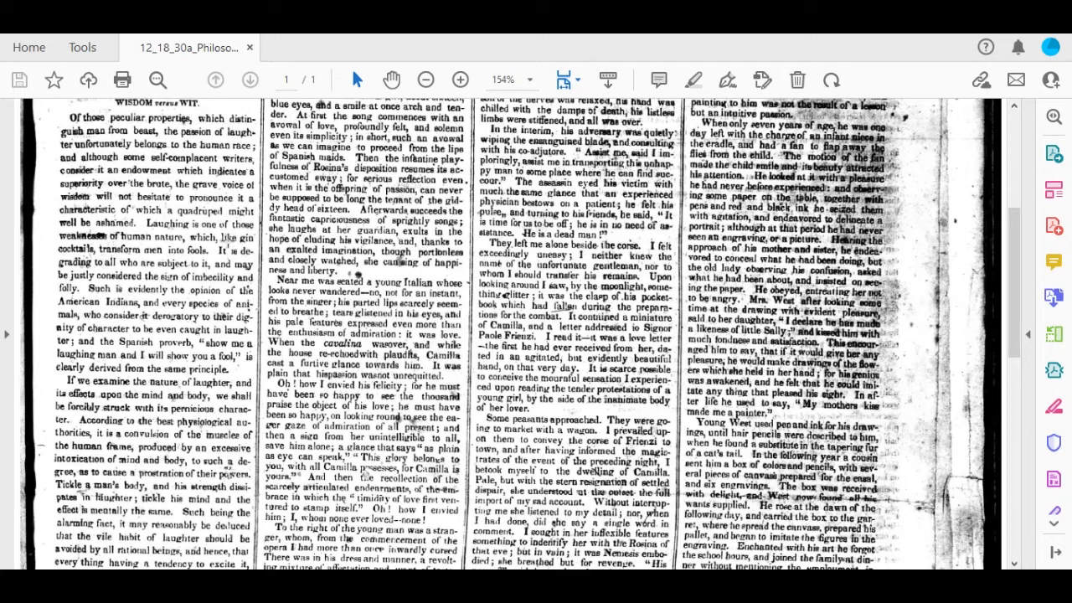
scroll("down", 3)
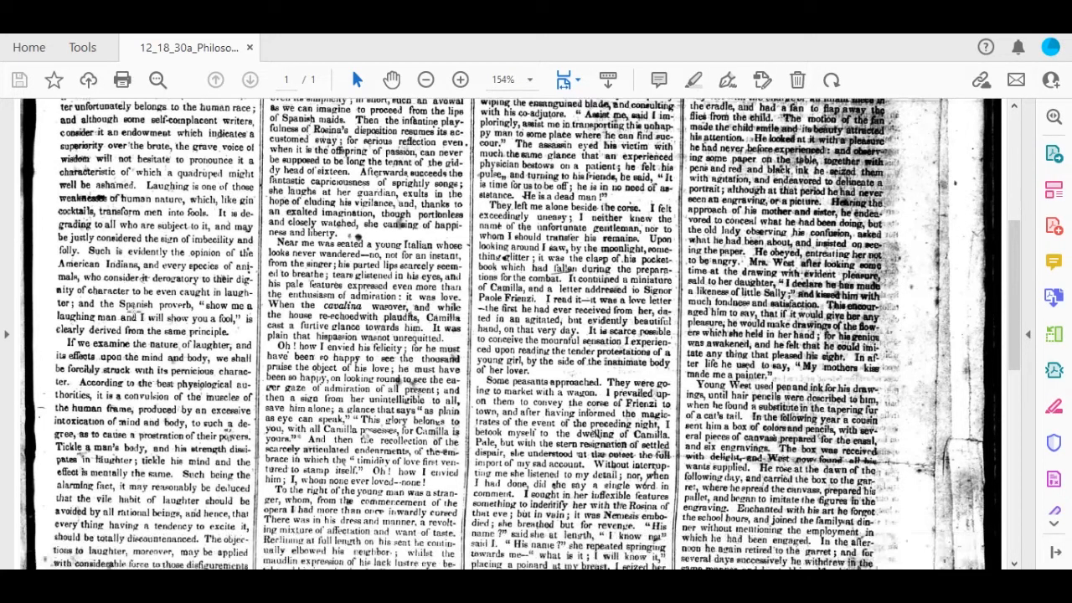
scroll("down", 3)
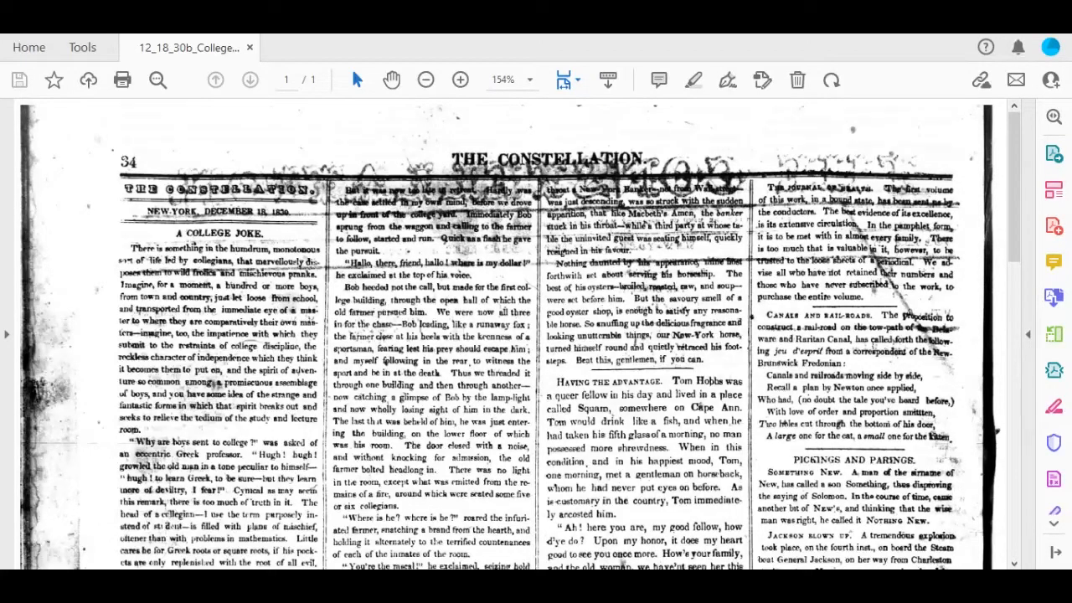
Scroll down page 34 to The New-York Horse and the Splicing a Name pieces
scroll("down", 3)
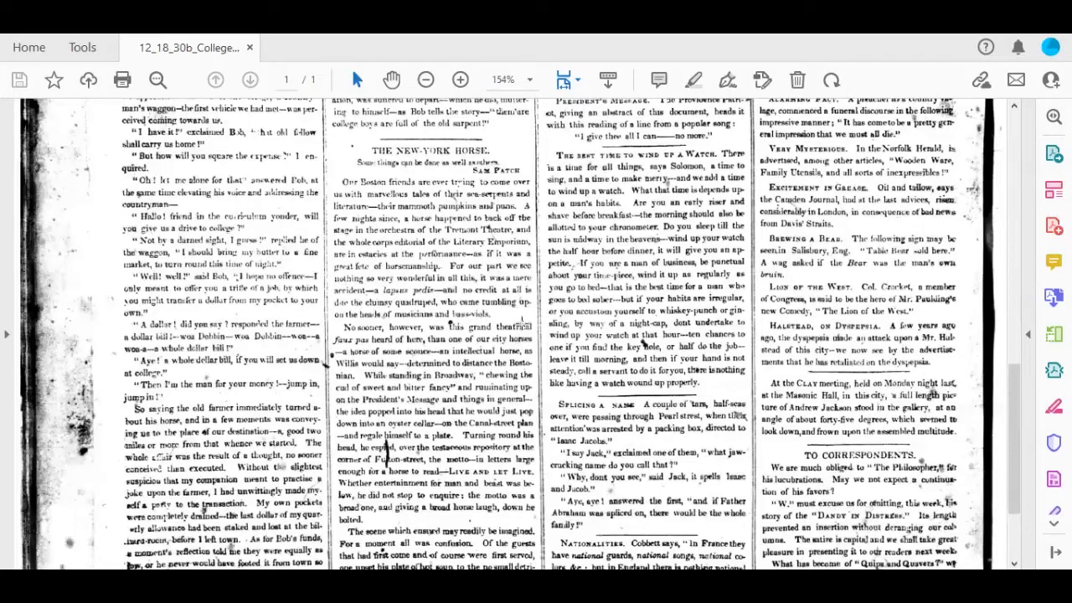
scroll("down", 3)
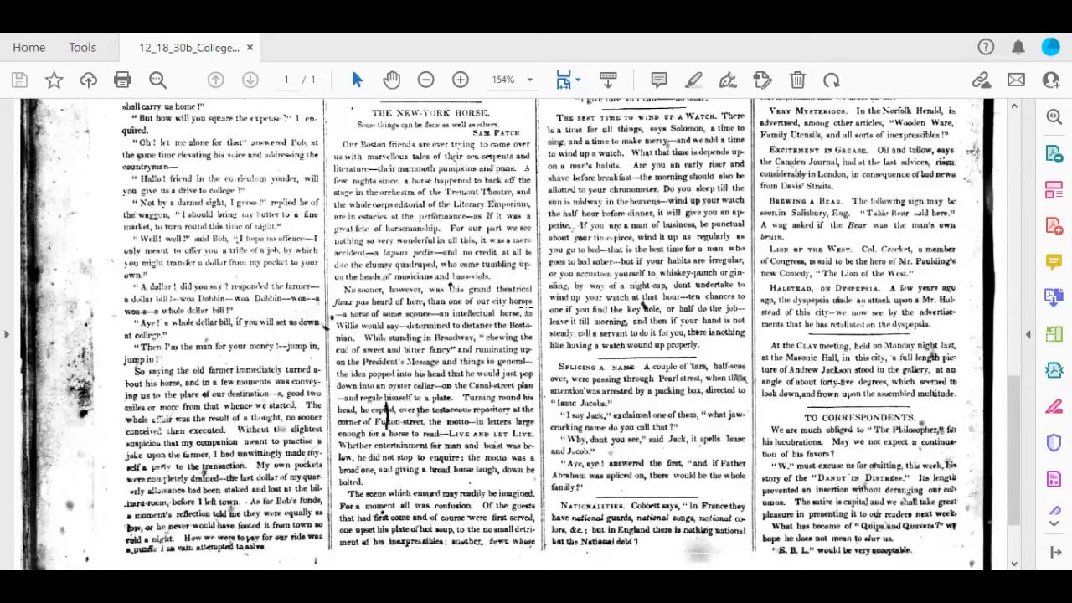
mouse_move(904, 80)
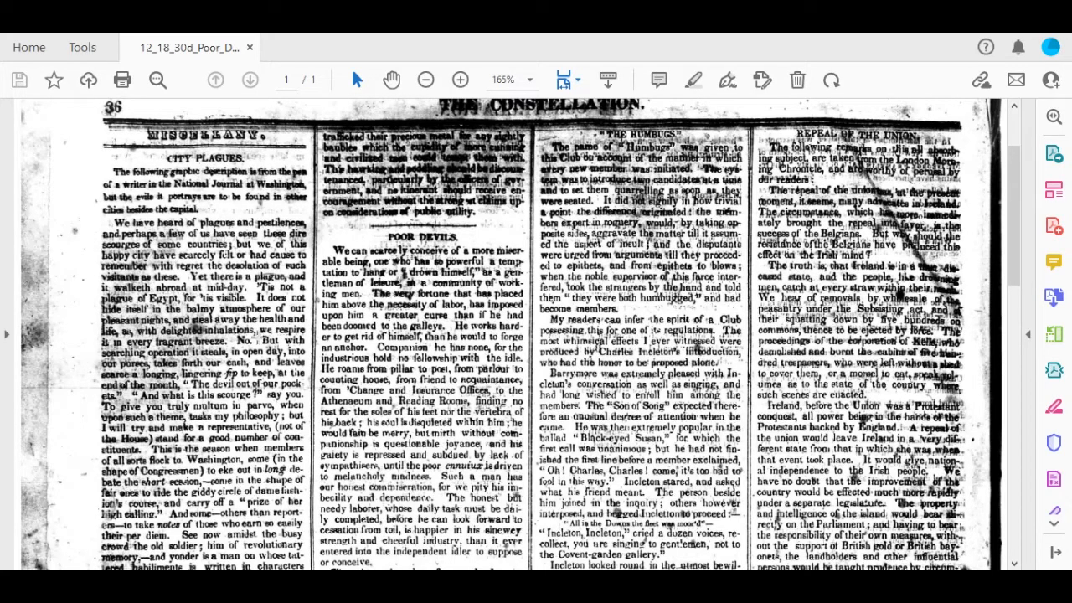
Scroll down past Poor Devils to the Rowland Stephenson piece beneath it
scroll("down", 3)
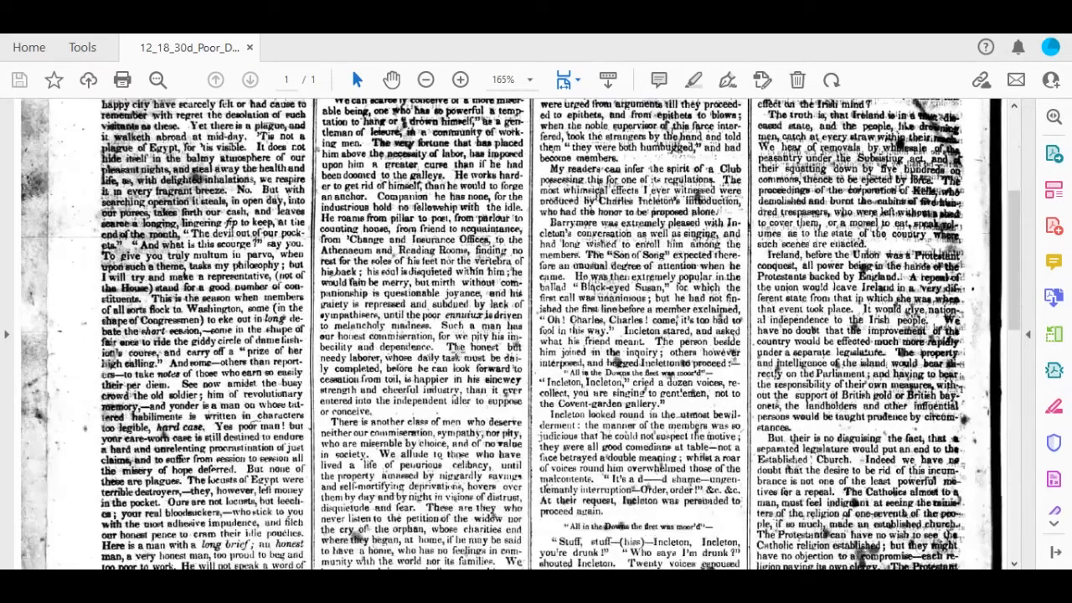
scroll("down", 3)
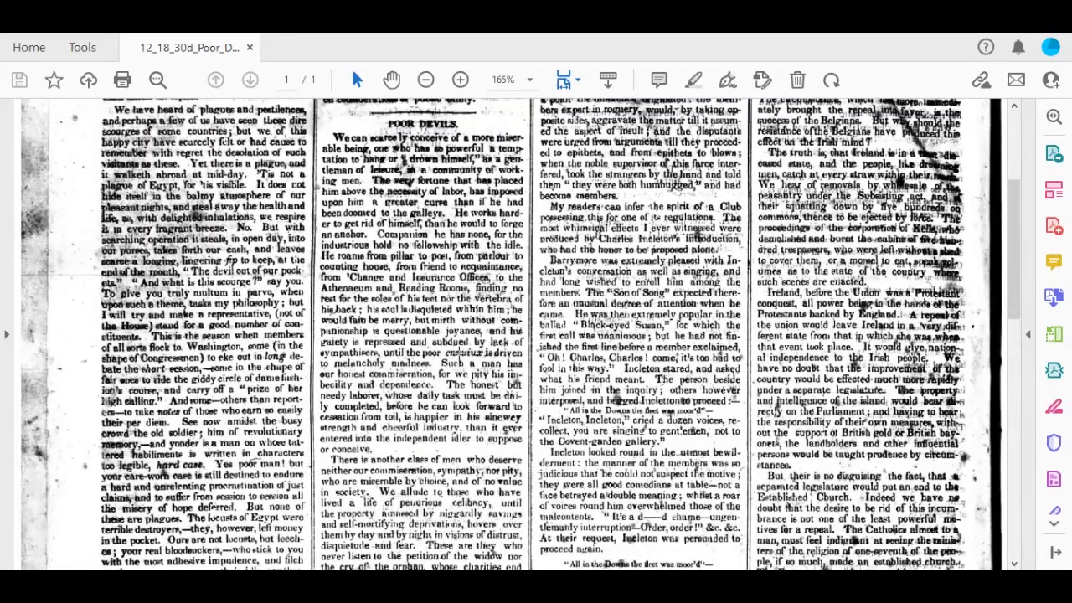
scroll("down", 3)
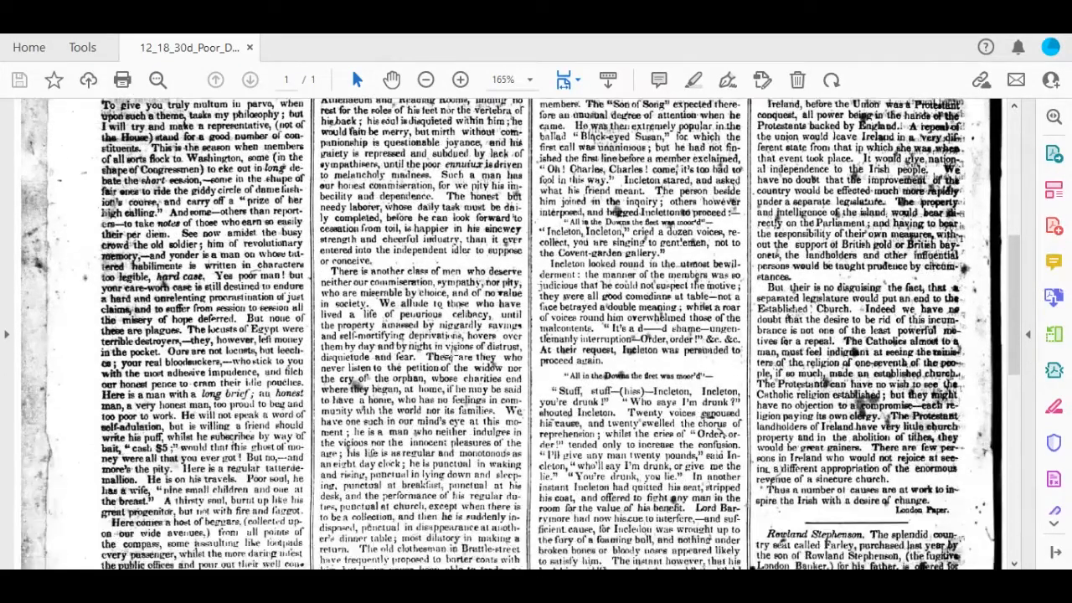
Scroll further down the Poor Devils page to the State prison wit piece
scroll("down", 3)
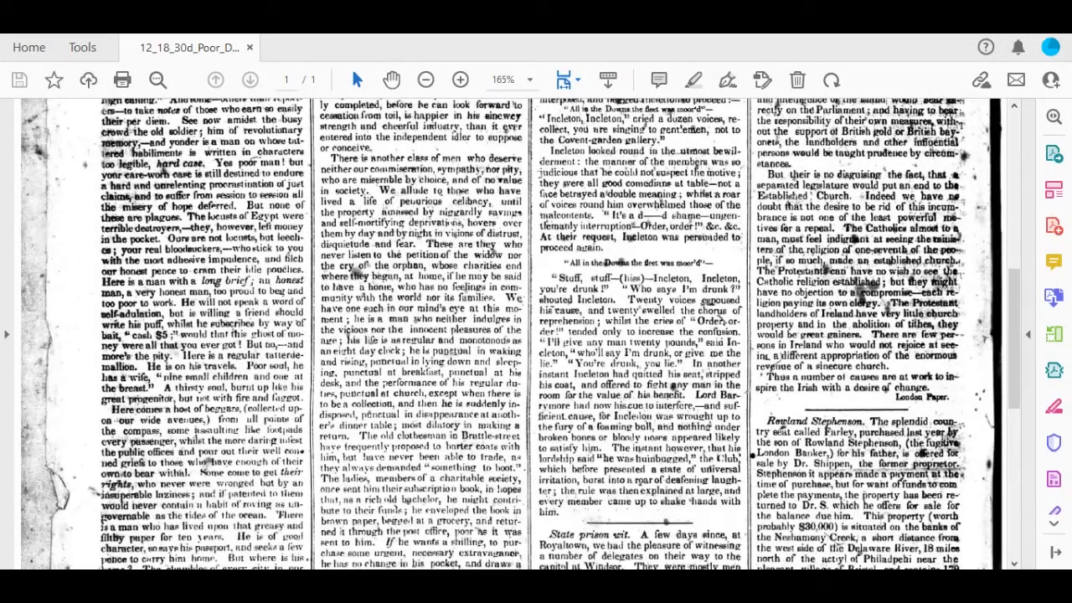
mouse_move(446, 355)
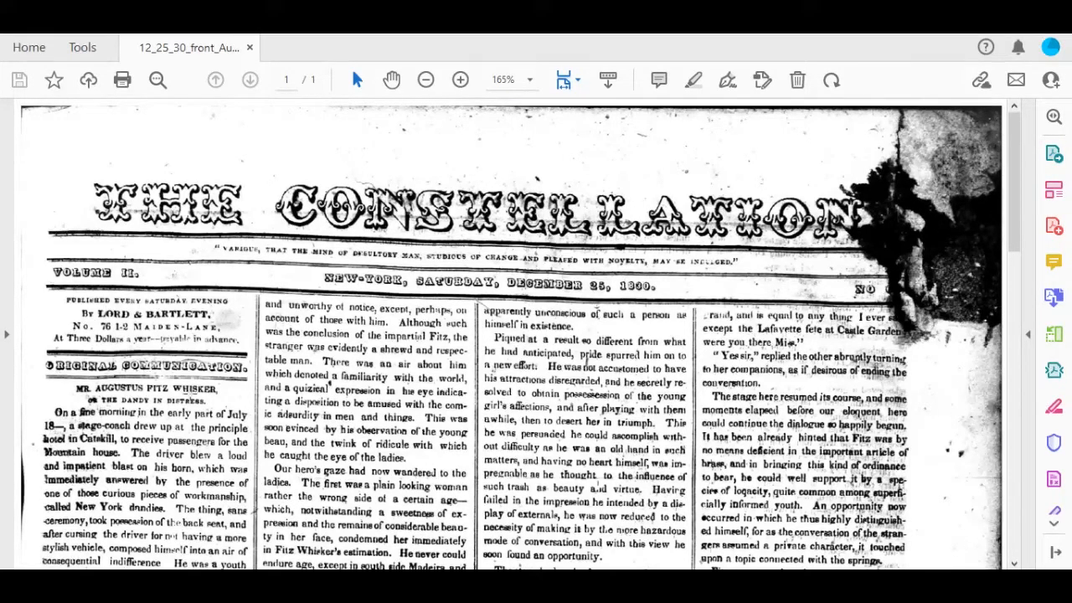
Scroll down the December 25, 1830 front page to the Mr. Augustin Fitz Whisker story
scroll("down", 3)
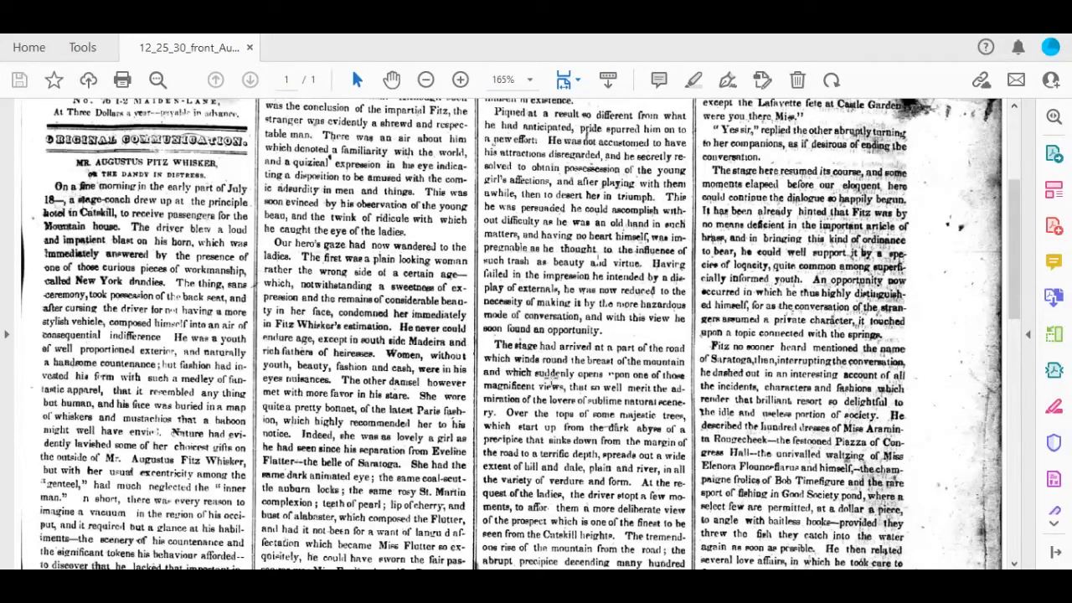
mouse_move(546, 382)
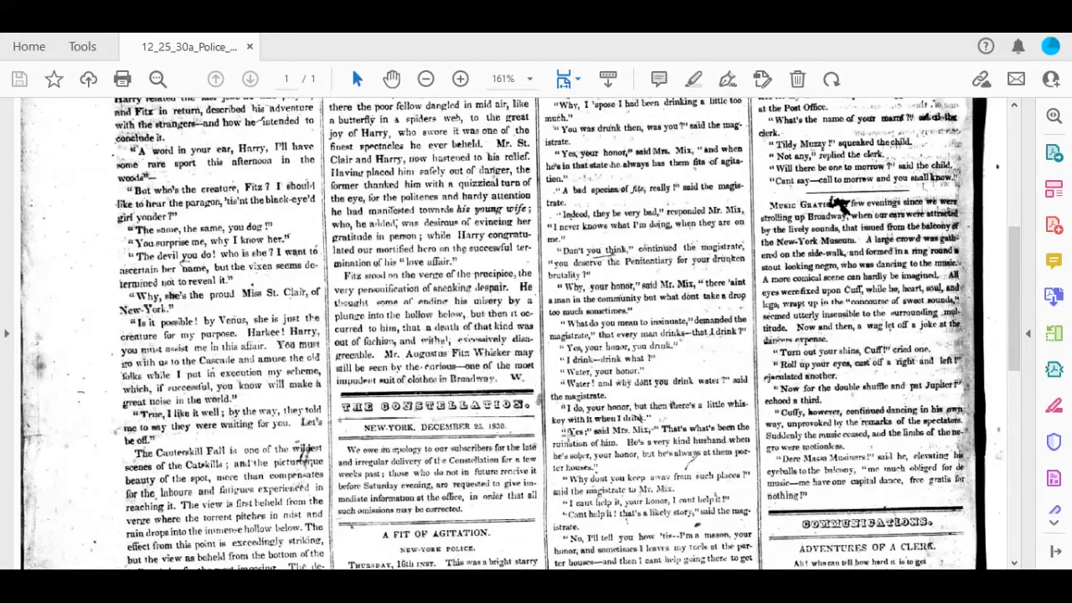
Scroll down the Police scan until "A Fit of Agitation" sits fully in view beside Adventures of a Clerk
scroll("down", 3)
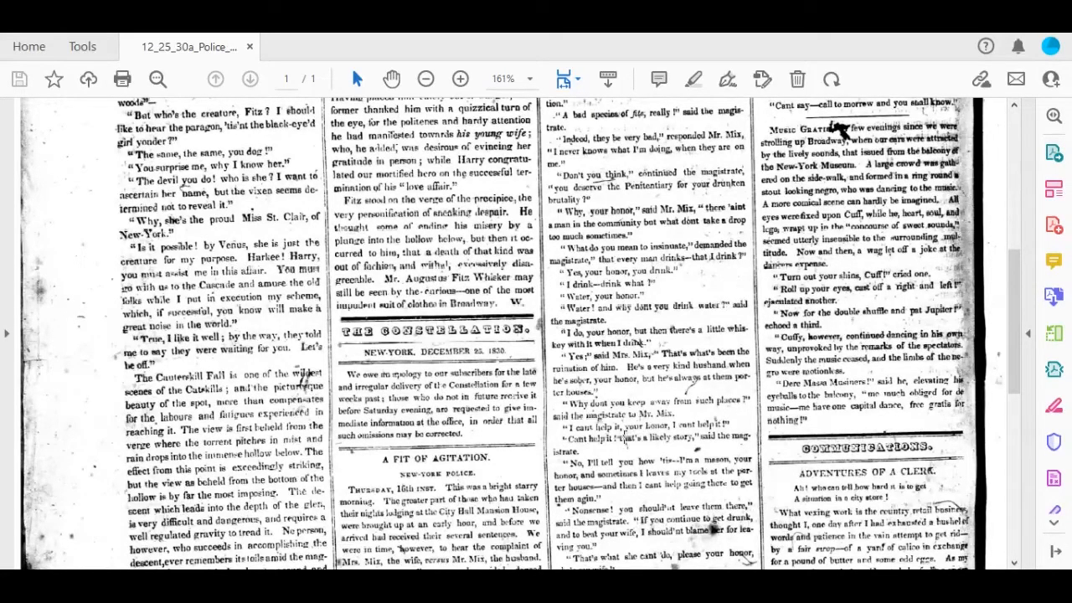
scroll("down", 3)
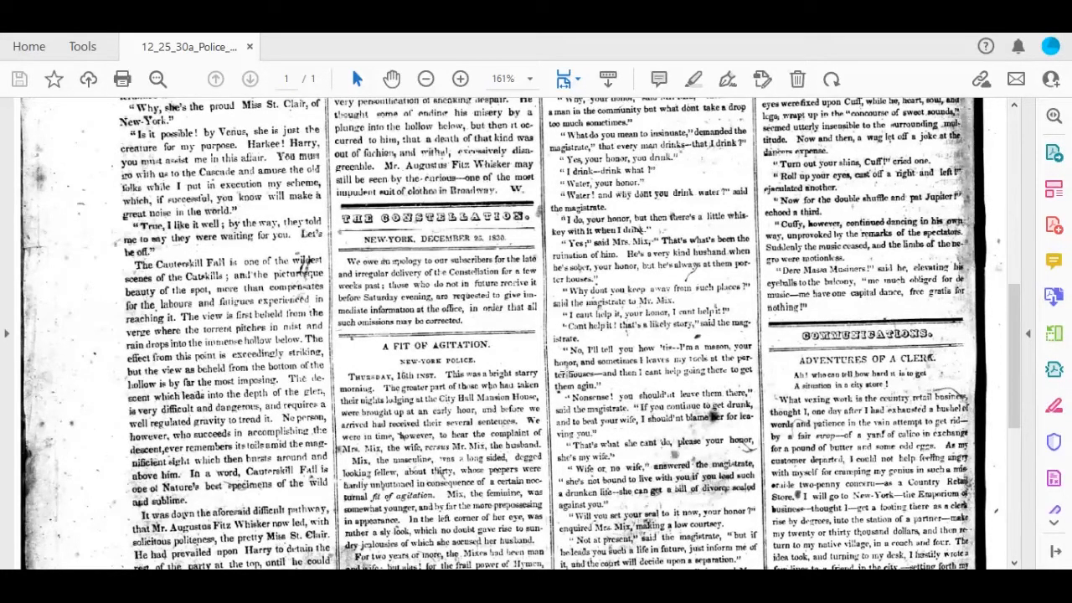
scroll("down", 3)
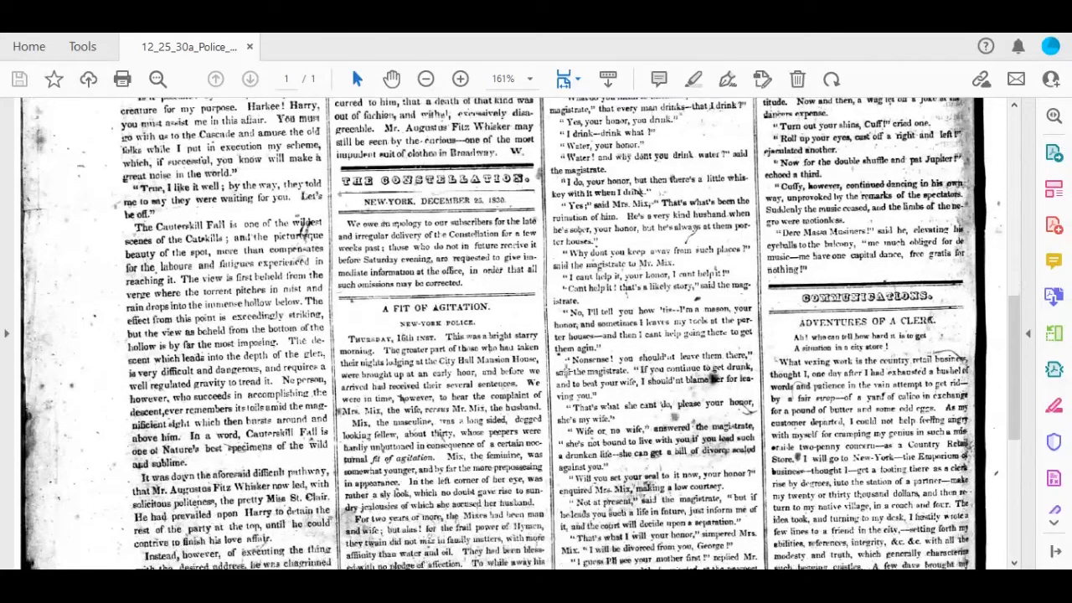
scroll("down", 3)
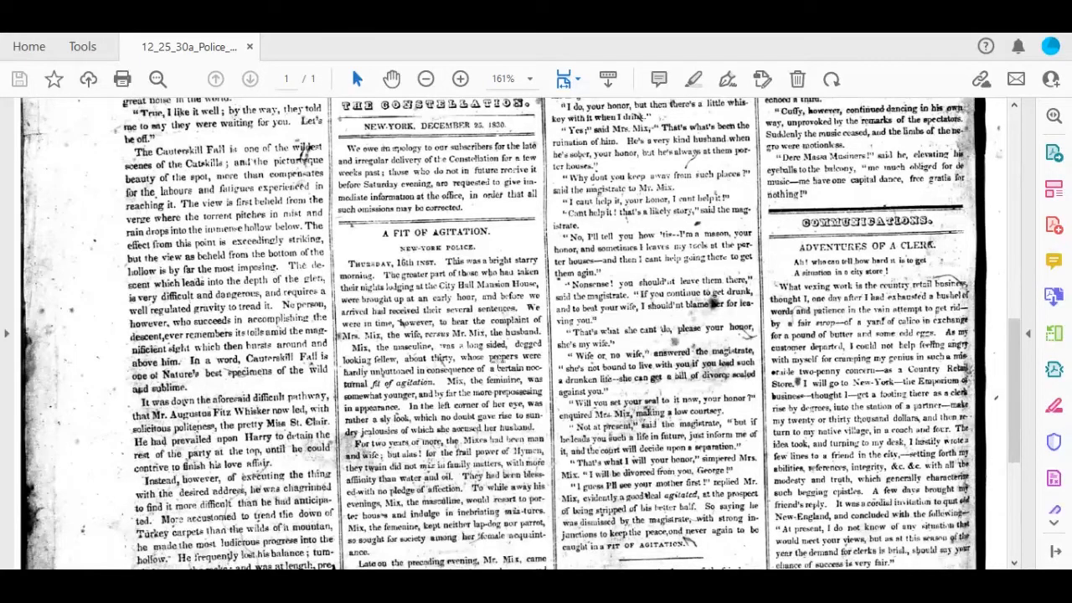
mouse_move(494, 360)
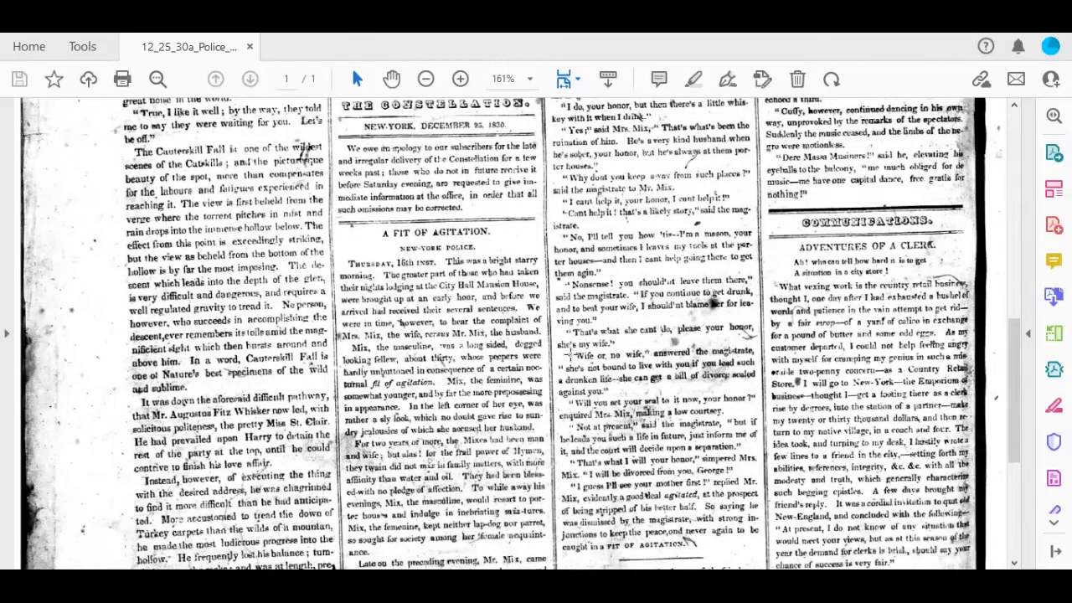
scroll("down", 3)
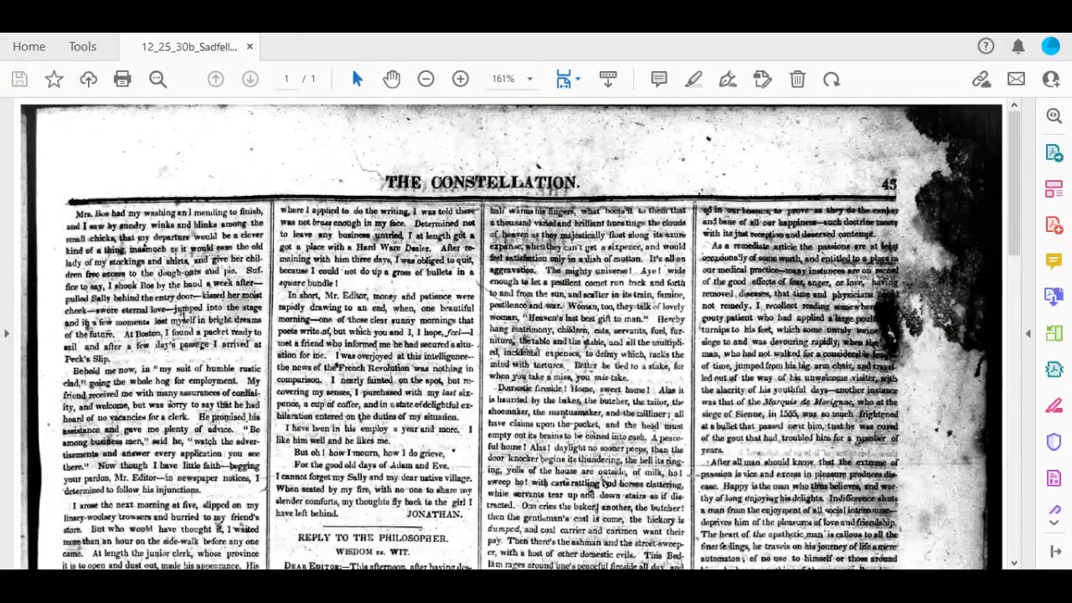
Scroll down page 45 to the Reply to the Philosopher and the Passion piece signed Sadfellow
scroll("down", 3)
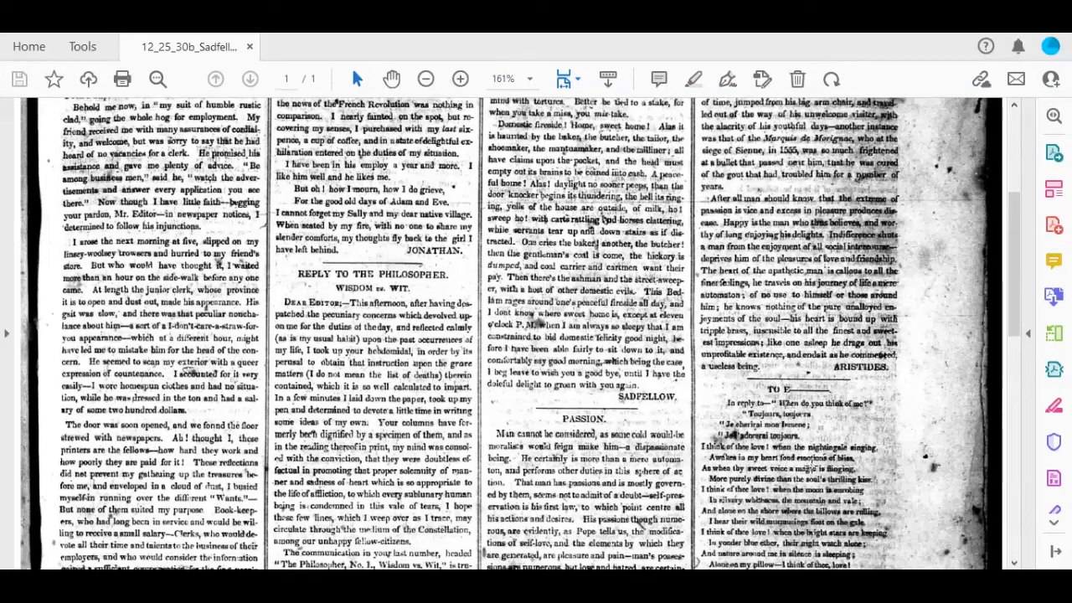
scroll("down", 3)
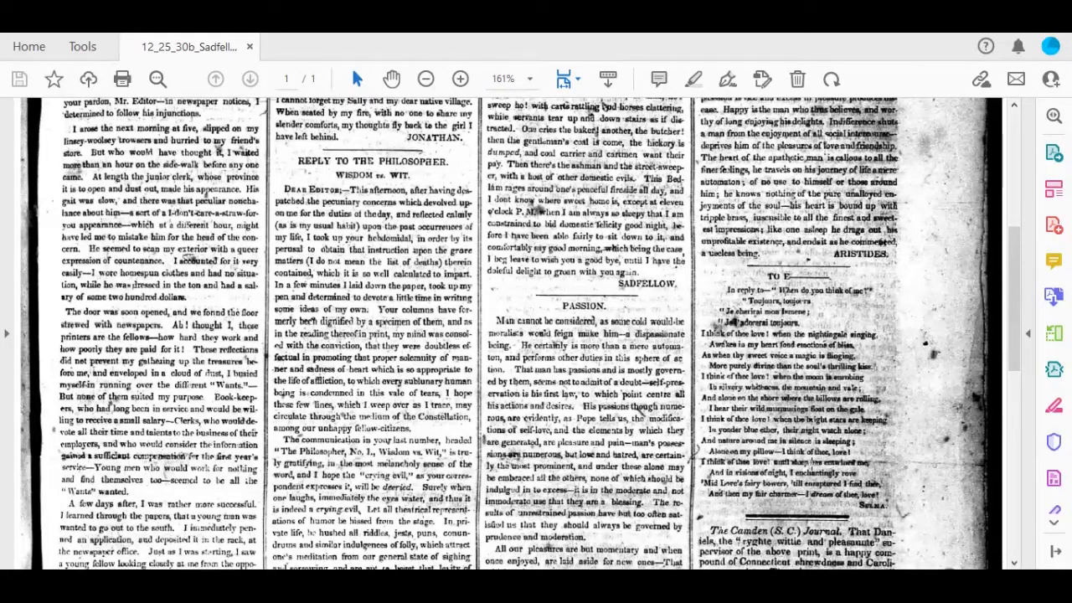
mouse_move(812, 467)
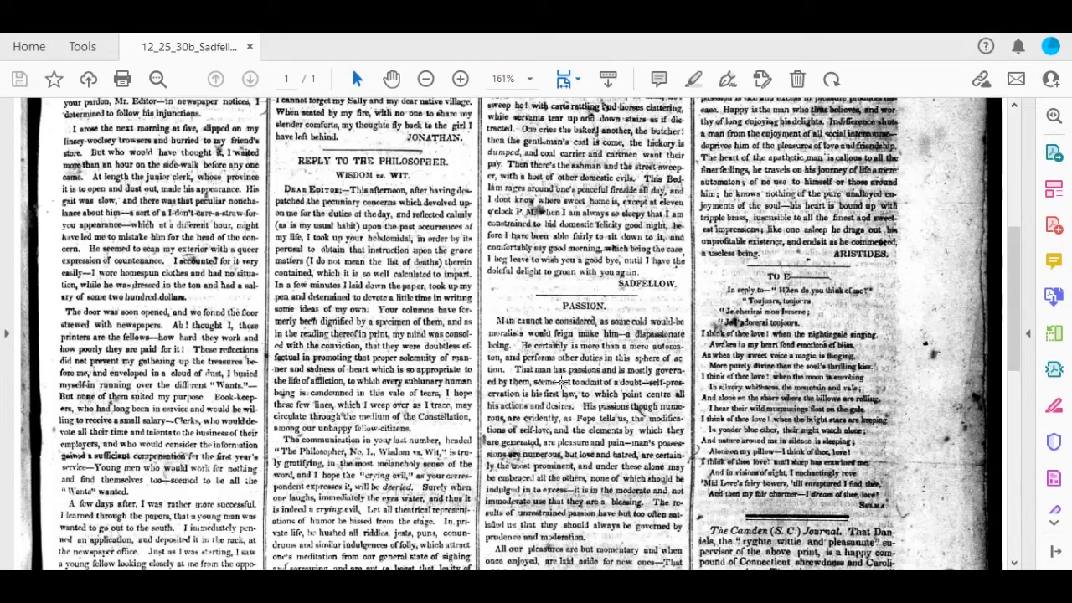
scroll("down", 3)
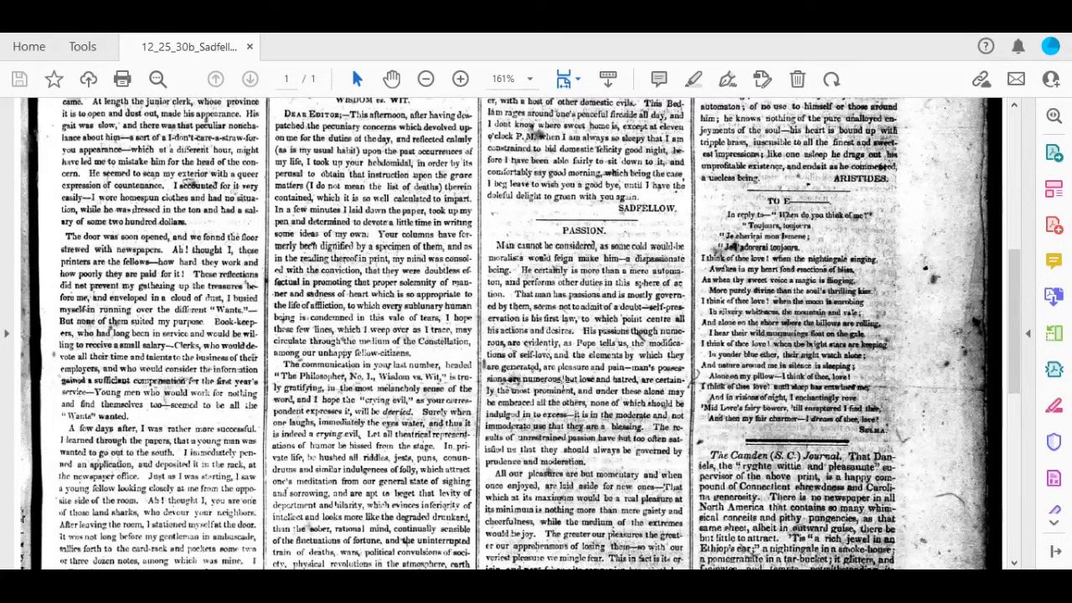